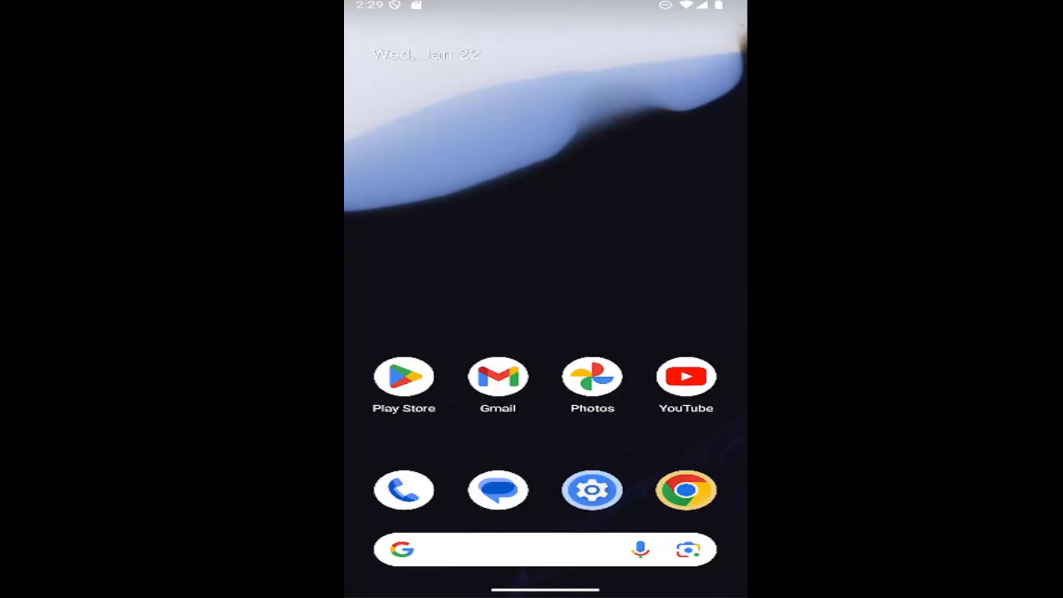
mouse_move(533, 373)
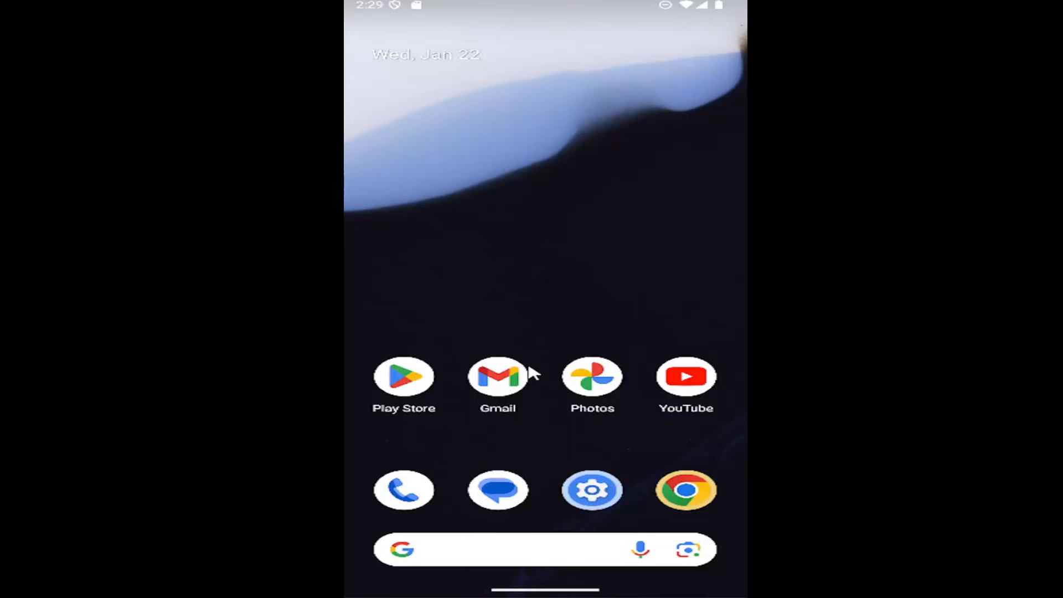
mouse_move(582, 303)
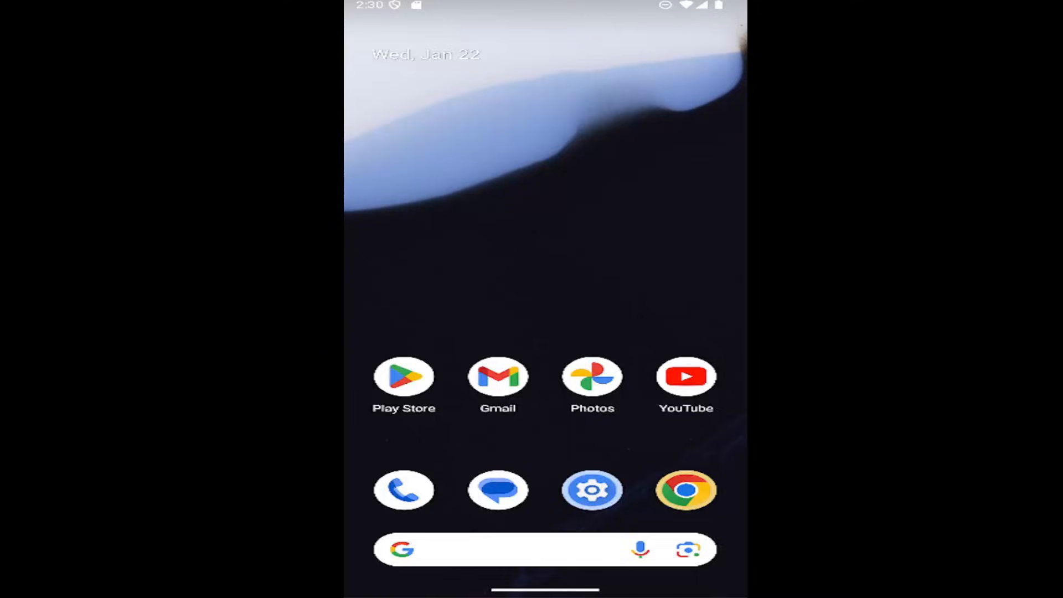
- Reach the Home screen options of Wallpaper & style from the app drawer's Settings
scroll("up", 3)
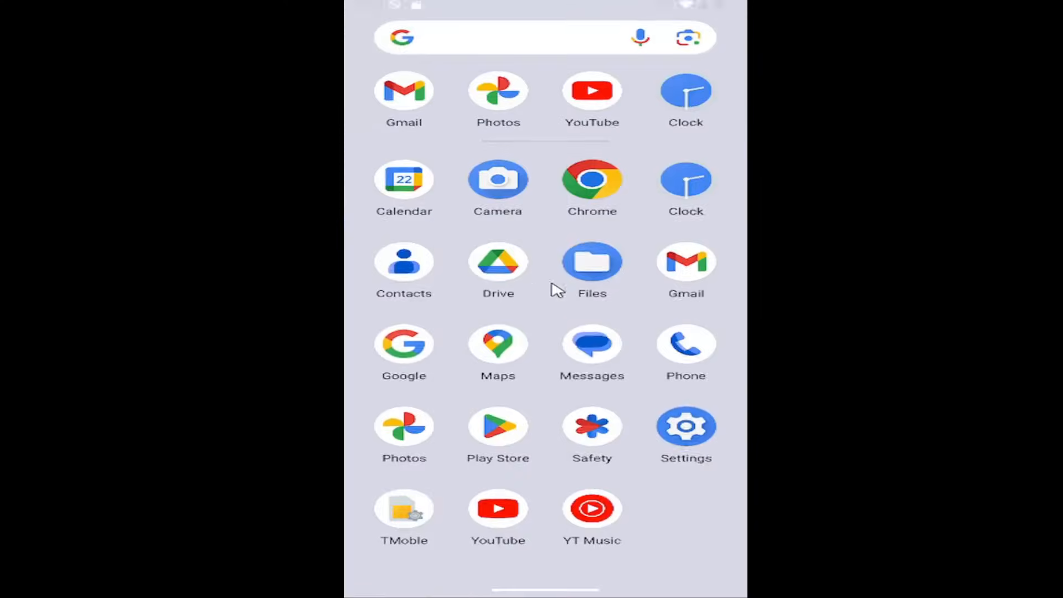
mouse_move(686, 434)
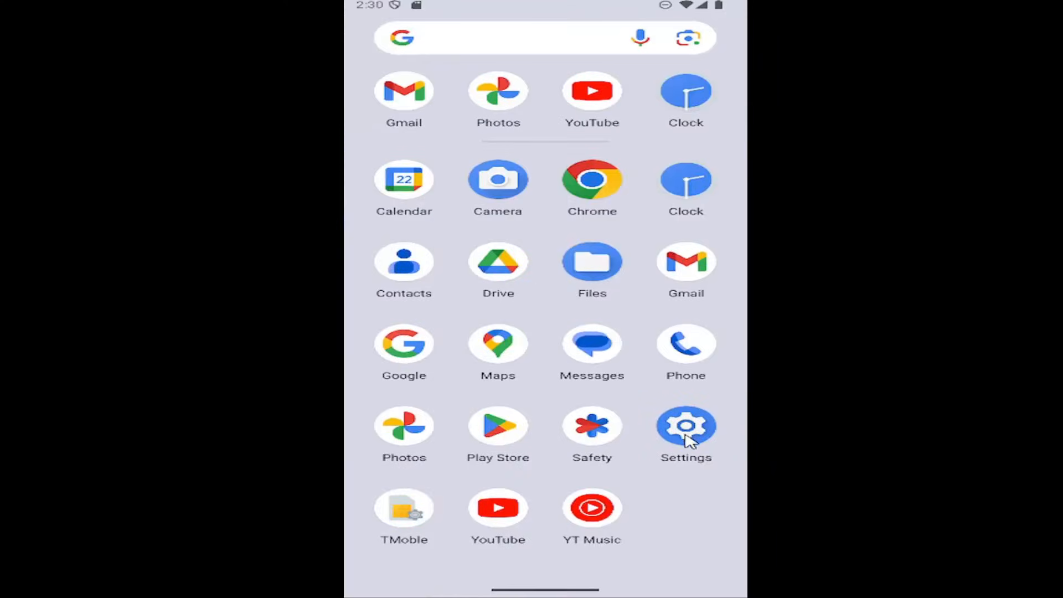
left_click(686, 428)
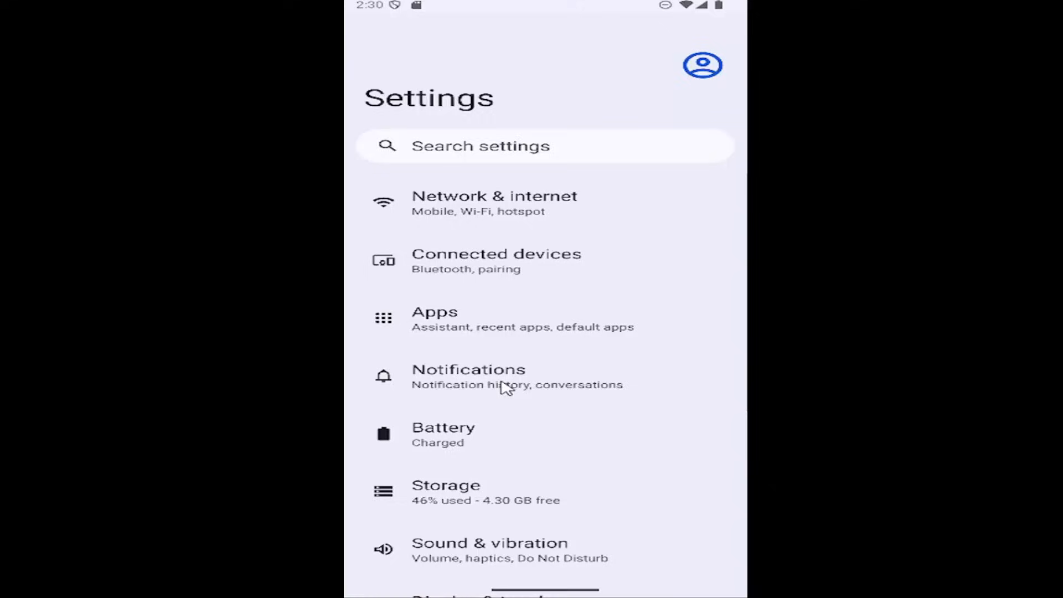
scroll("down", 3)
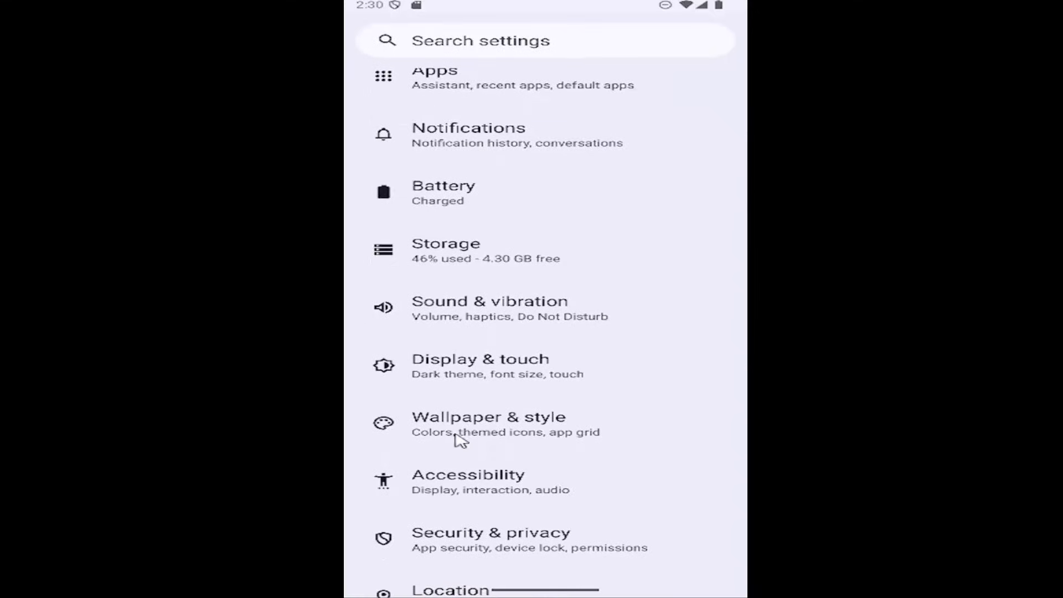
left_click(487, 424)
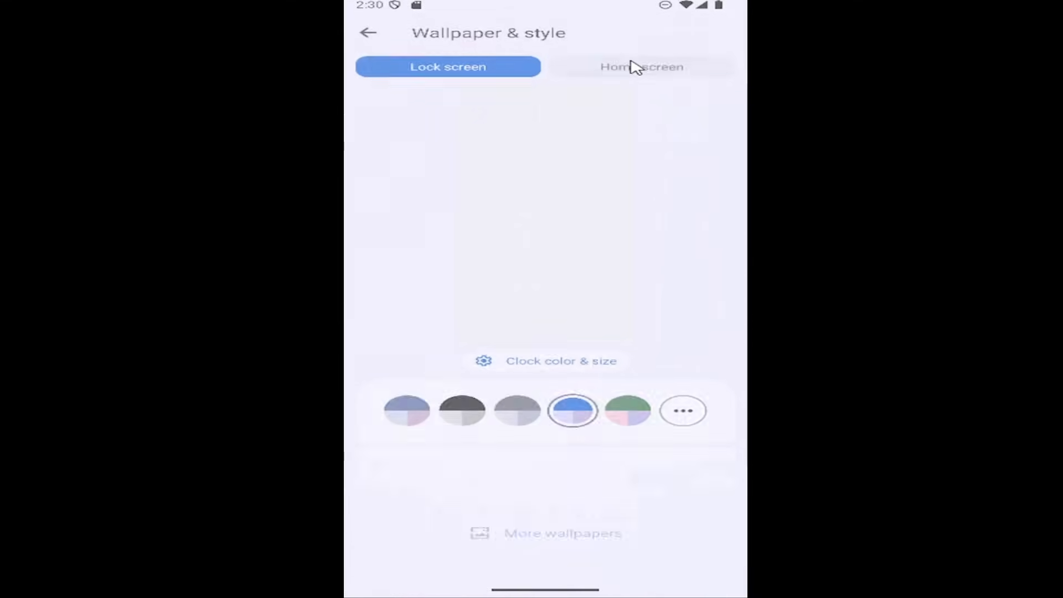
left_click(641, 65)
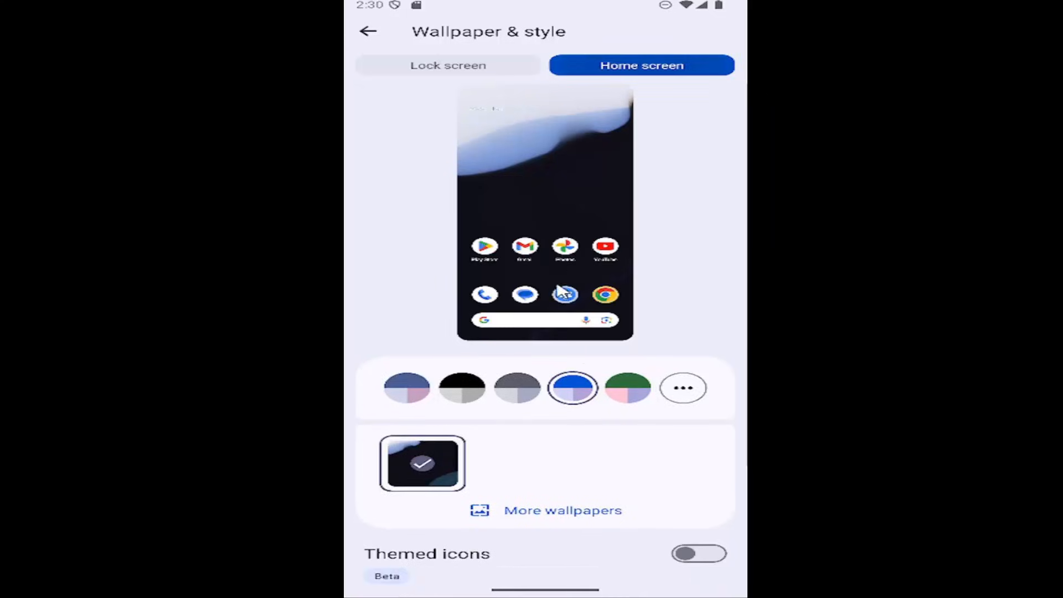
scroll("down", 3)
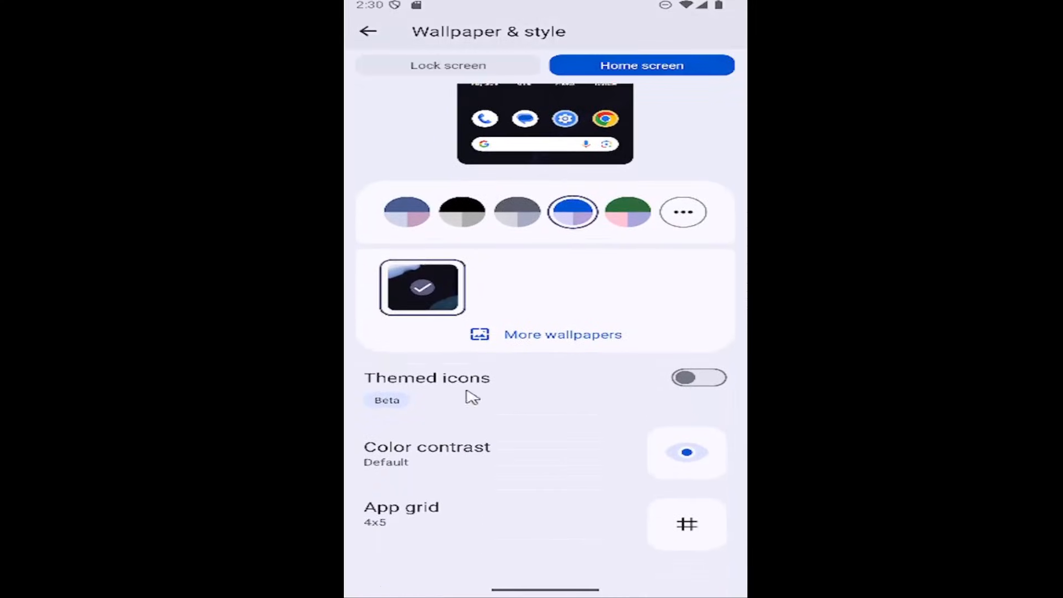
mouse_move(403, 522)
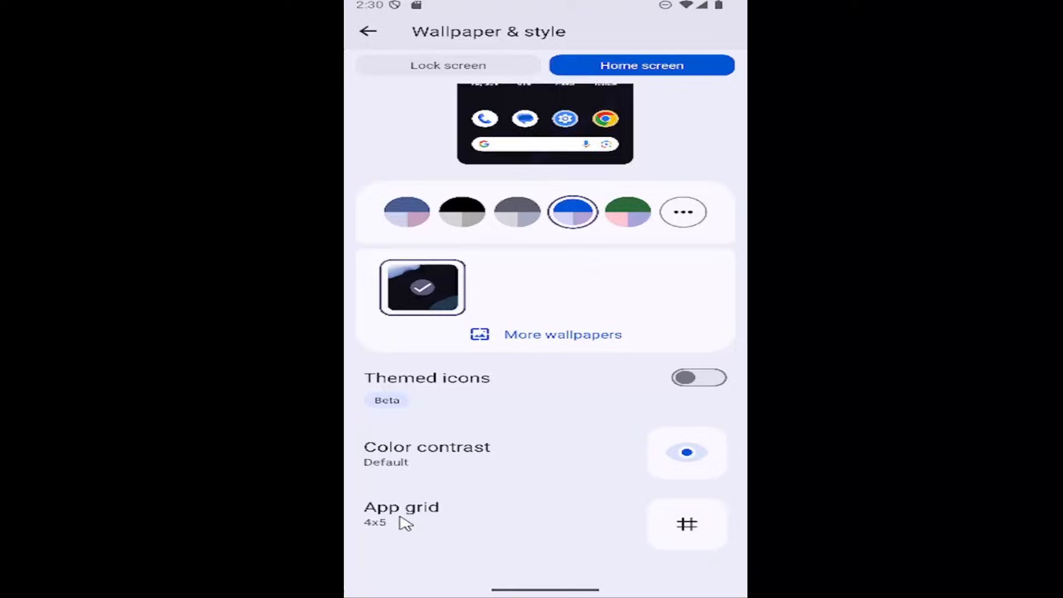
- Choose the 2x2 app grid in place of 4x5
left_click(401, 515)
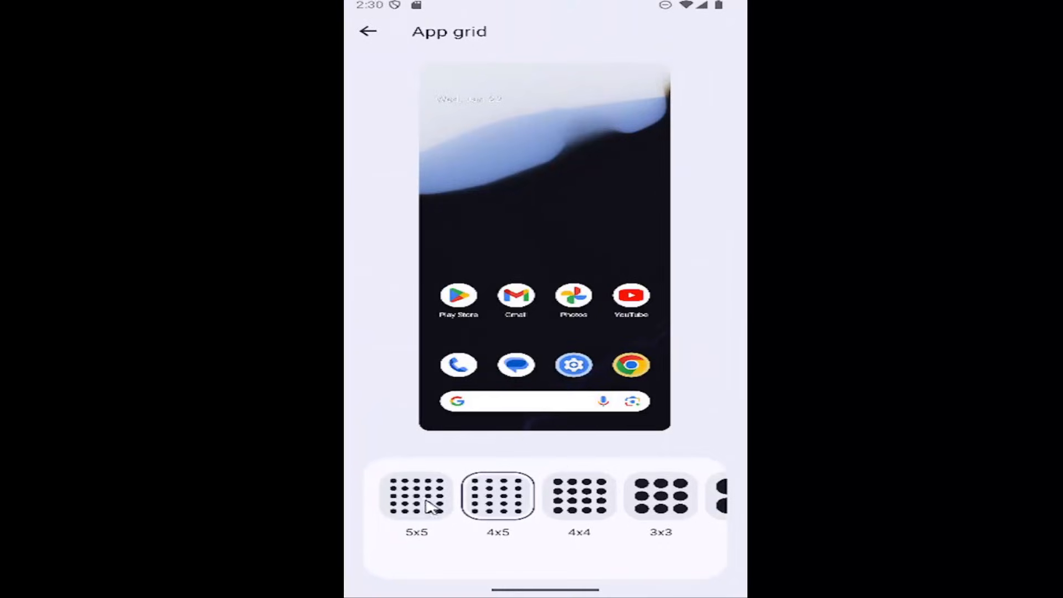
mouse_move(521, 503)
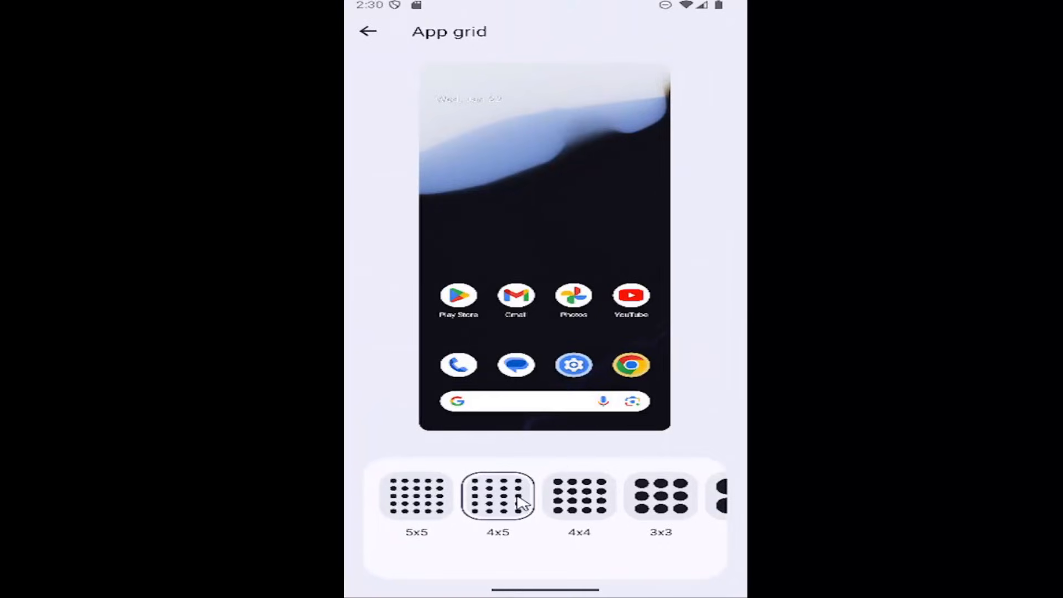
scroll("left", 3)
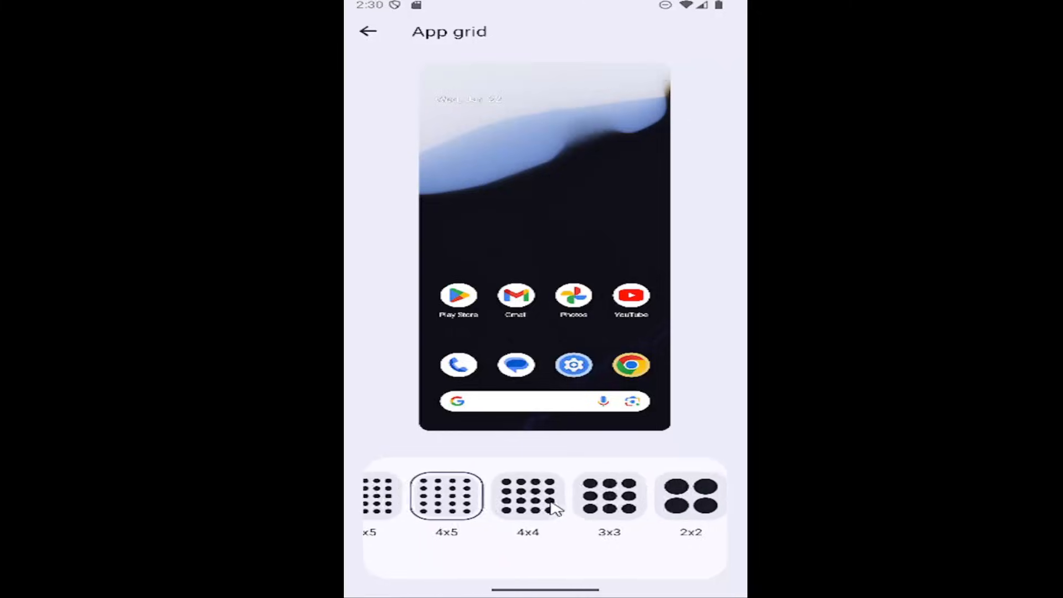
left_click(690, 494)
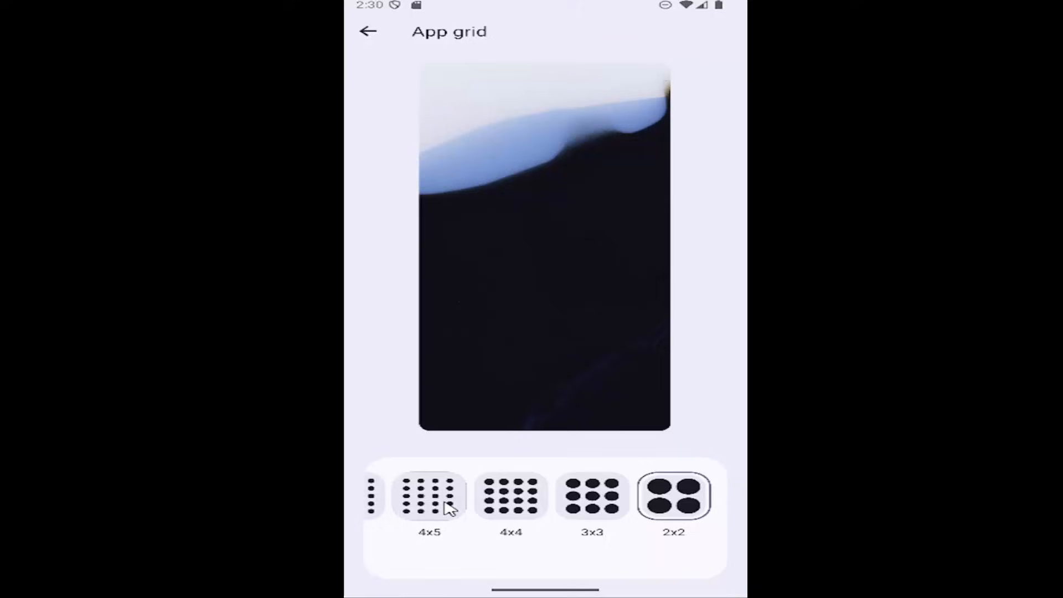
mouse_move(511, 502)
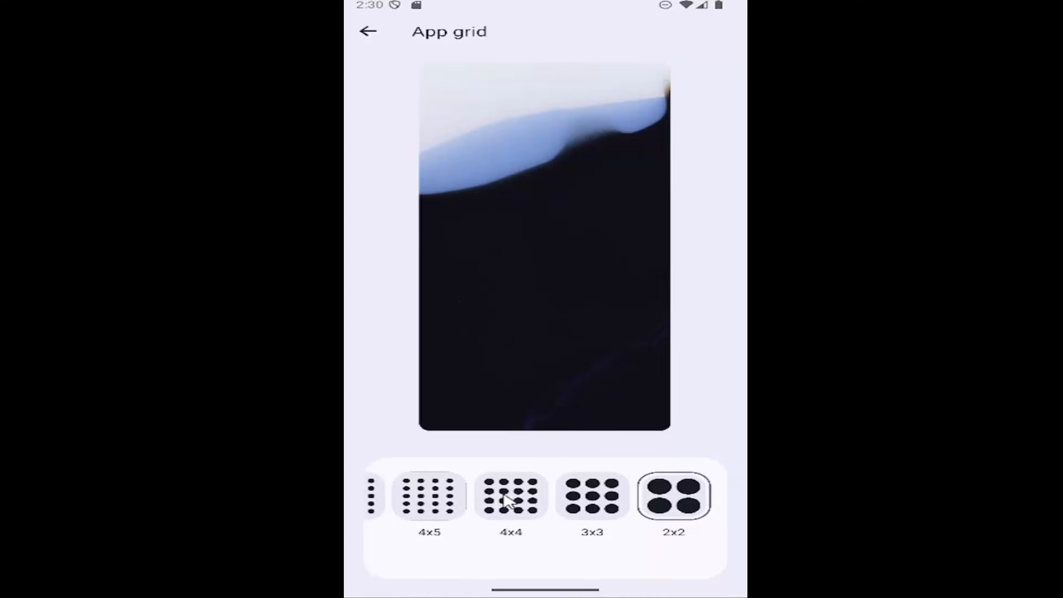
mouse_move(451, 481)
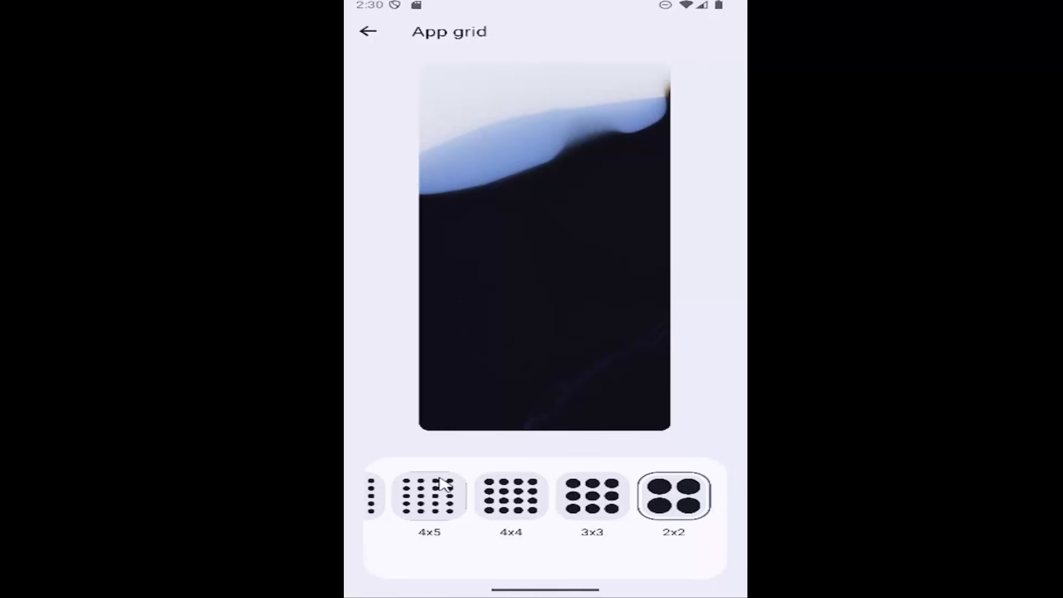
mouse_move(417, 89)
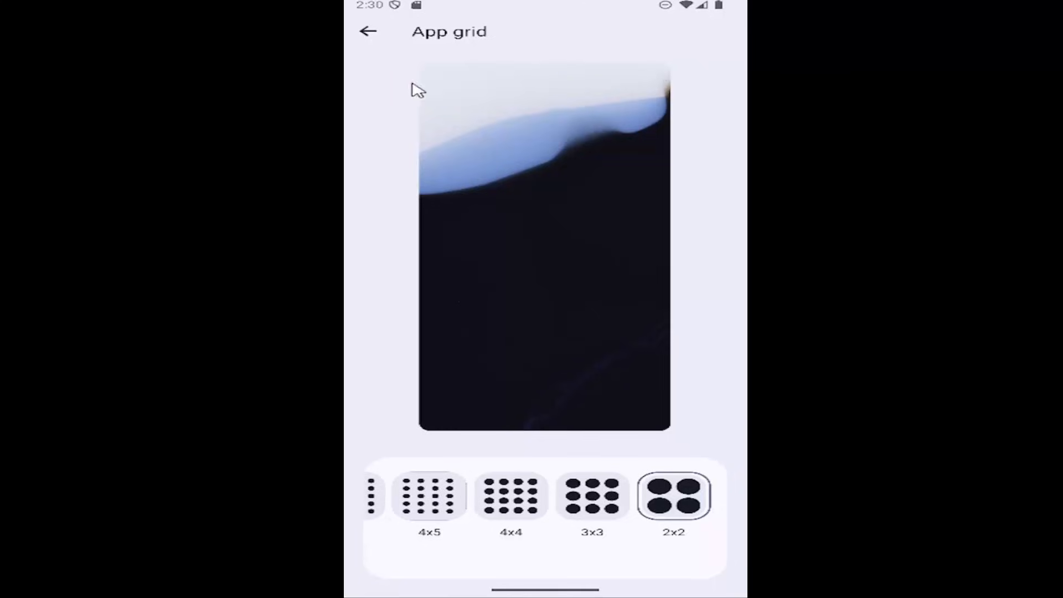